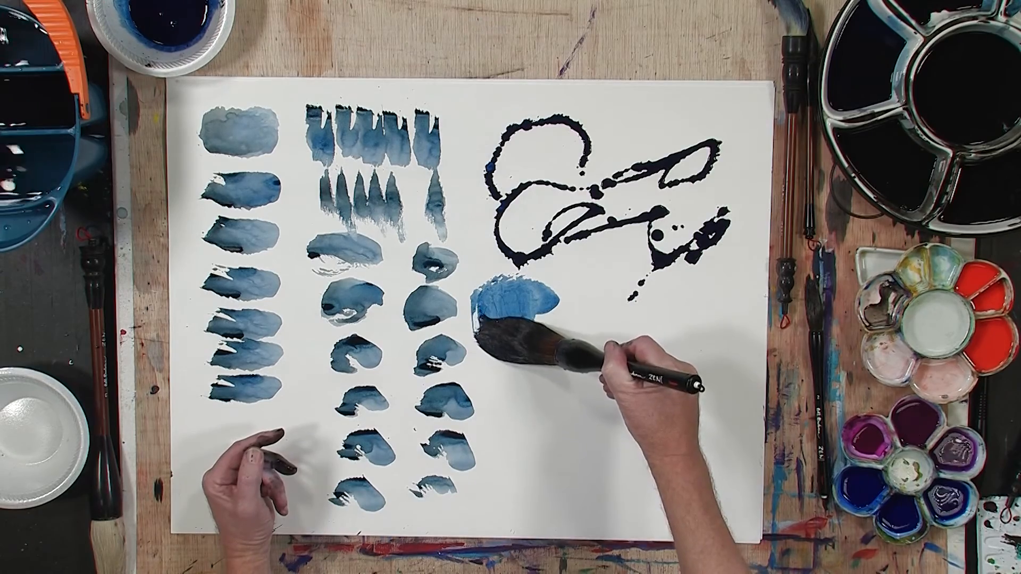
left_click_drag(521, 306, 515, 442)
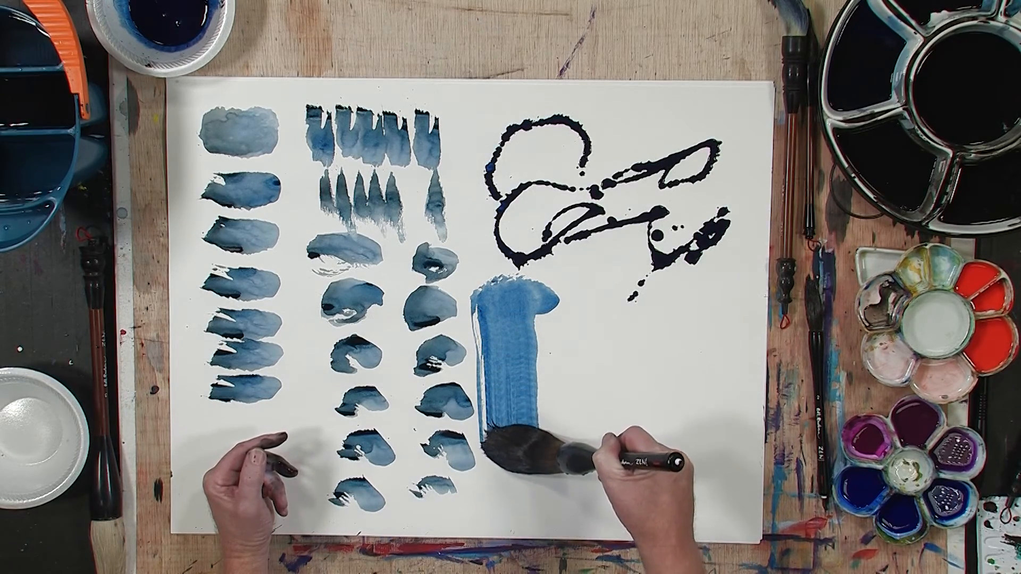